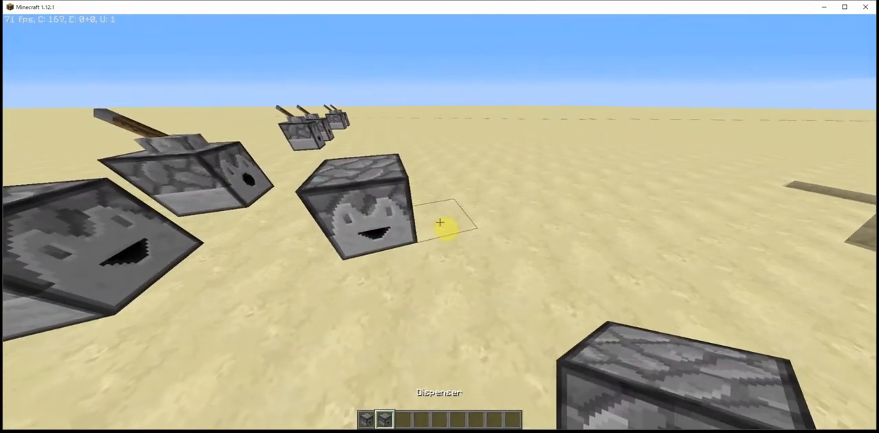
Step: Place a dispenser on the sand, with a dropper beside it and a lever atop each
{"action": "left_click", "coordinate": [440, 219]}
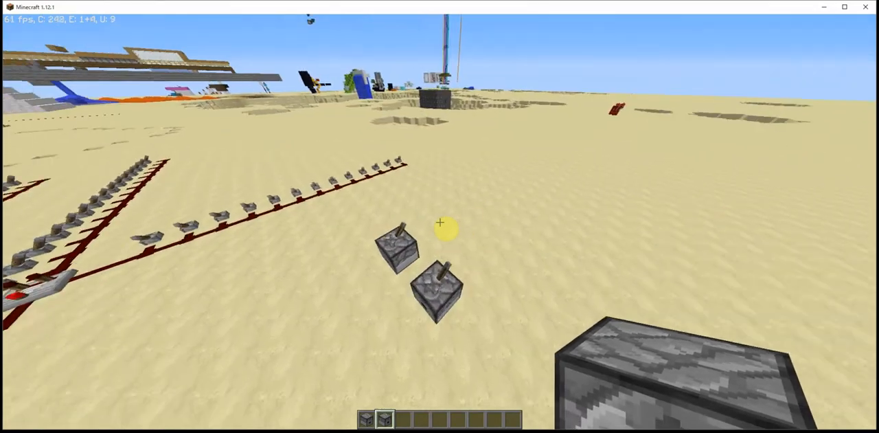
Step: Put a 64-item stack into the dispenser, then another into the dropper
{"action": "key", "text": "e"}
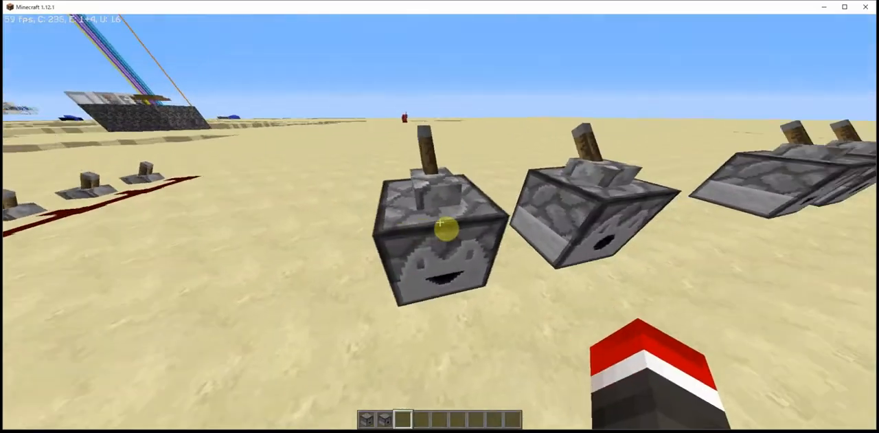
{"action": "right_click", "coordinate": [448, 233]}
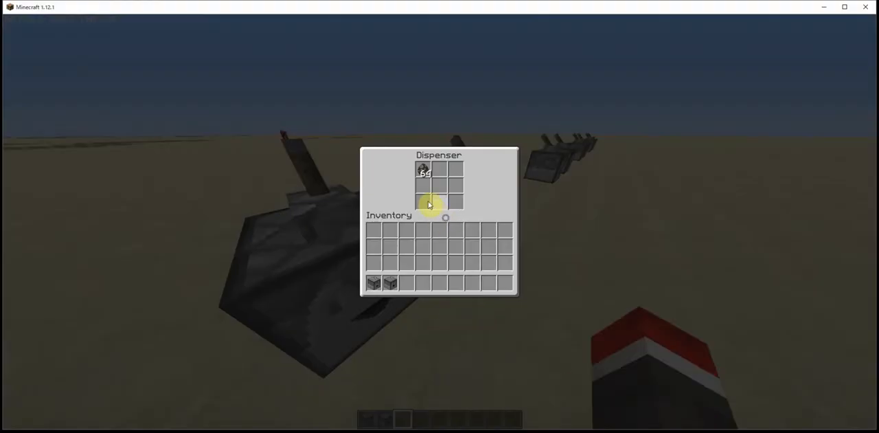
{"action": "key", "text": "Escape"}
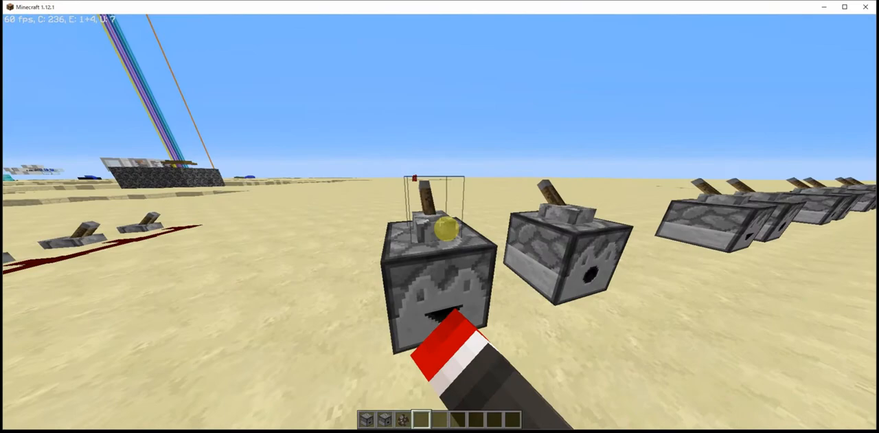
{"action": "key", "text": "e"}
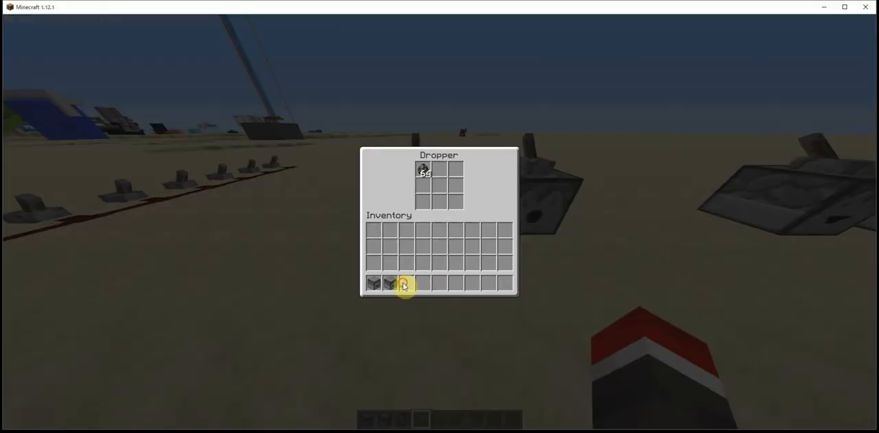
{"action": "key", "text": "Escape"}
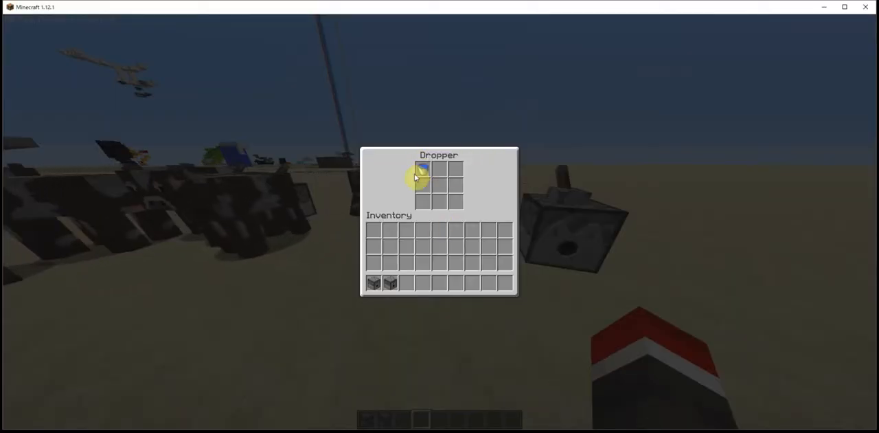
{"action": "mouse_move", "coordinate": [418, 173]}
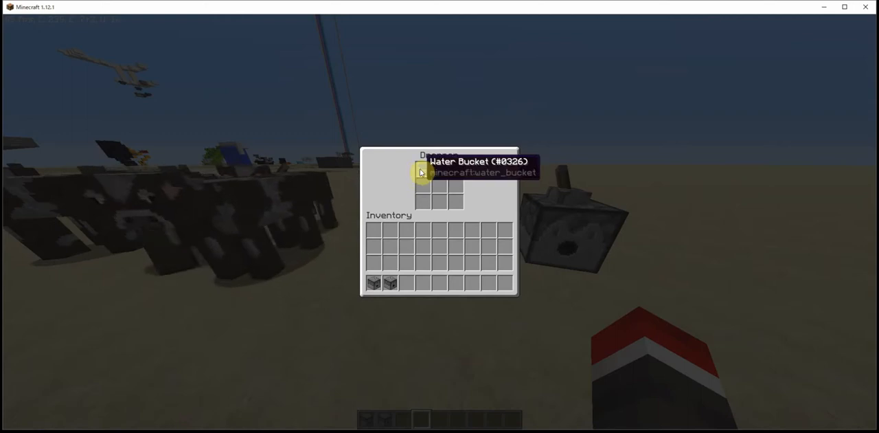
Step: Load water buckets into the dropper and dispenser, then check the dispenser's empty bucket
{"action": "key", "text": "Escape"}
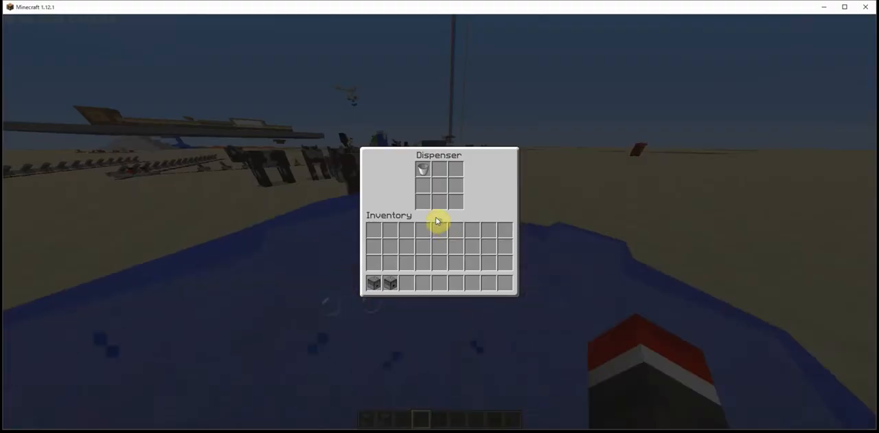
{"action": "key", "text": "Escape"}
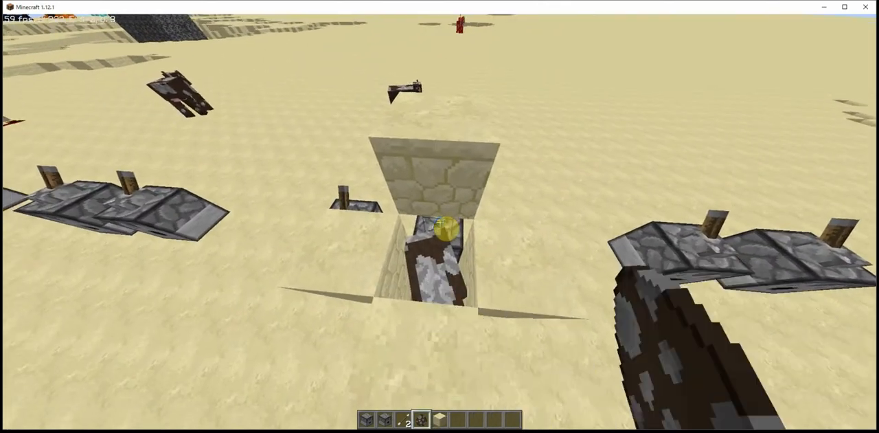
{"action": "mouse_move", "coordinate": [440, 233]}
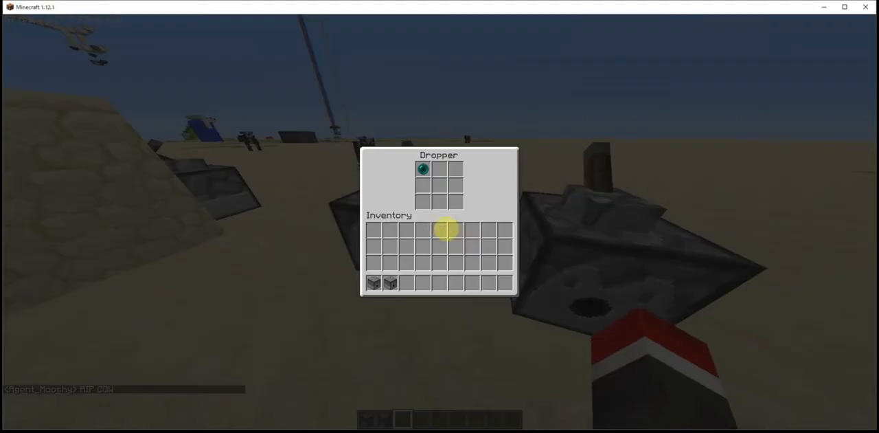
Step: Test an ender pearl in the dropper, then view the empty dispenser's grid
{"action": "key", "text": "Escape"}
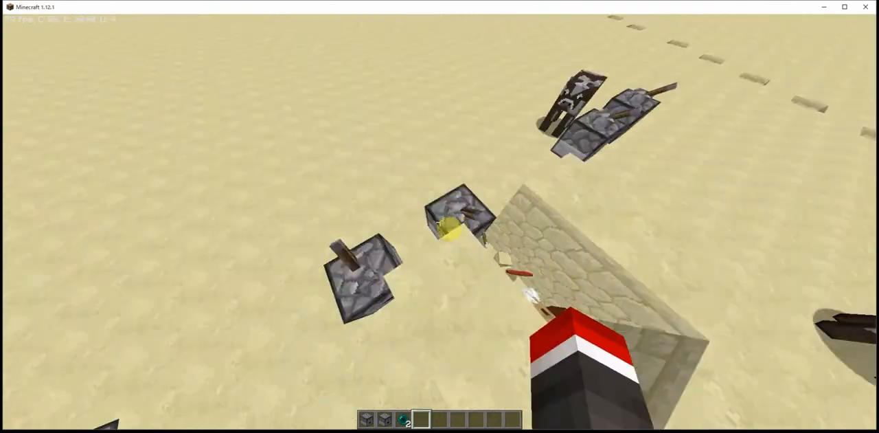
{"action": "mouse_move", "coordinate": [440, 223]}
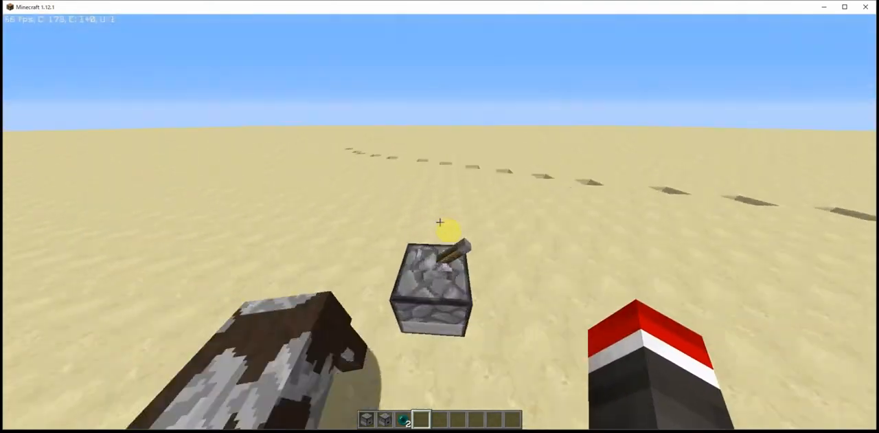
{"action": "key", "text": "e"}
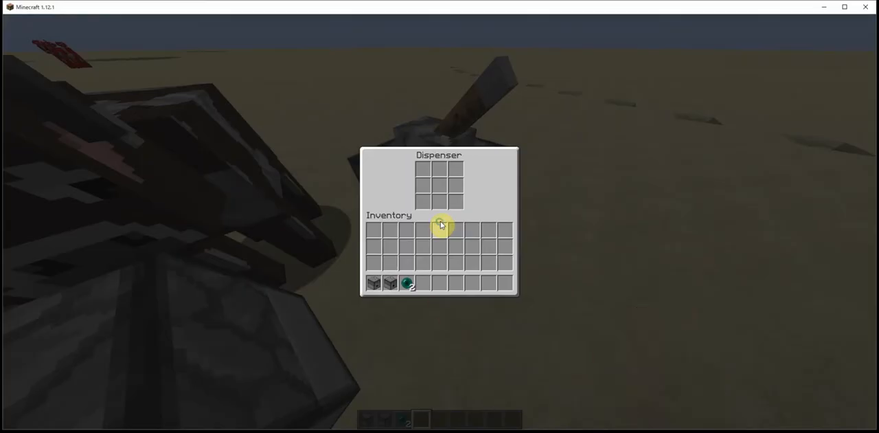
Step: Spawn cows with spawn eggs and place sandstone blocks beside the dispenser
{"action": "key", "text": "Escape"}
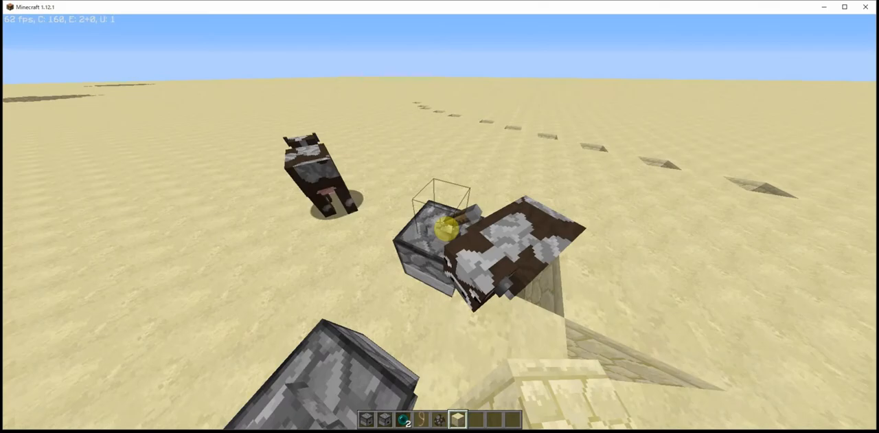
{"action": "key", "text": "e"}
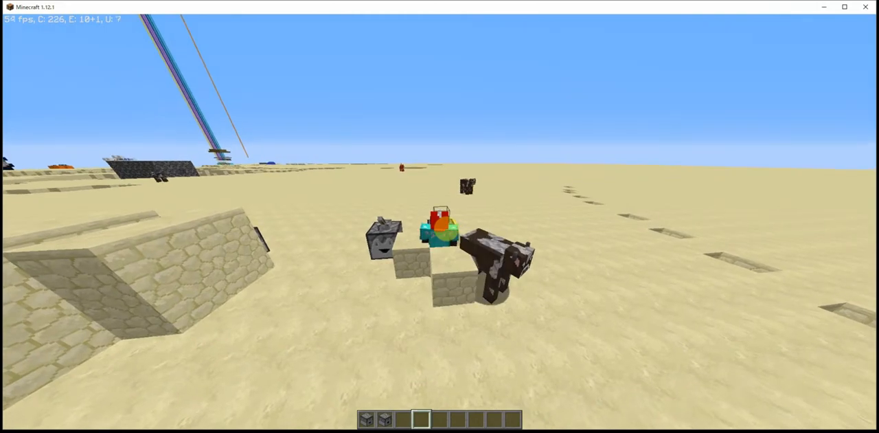
{"action": "key", "text": "e"}
{"action": "type", "text": "/give @p skull 1 3 {SkullOwner:A"}
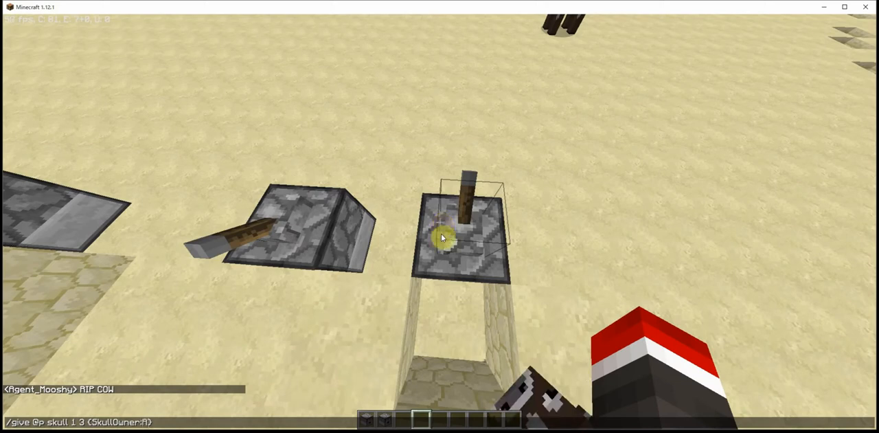
Step: Type a /give skull command in chat naming Agent_M
{"action": "type", "text": "Agent_M"}
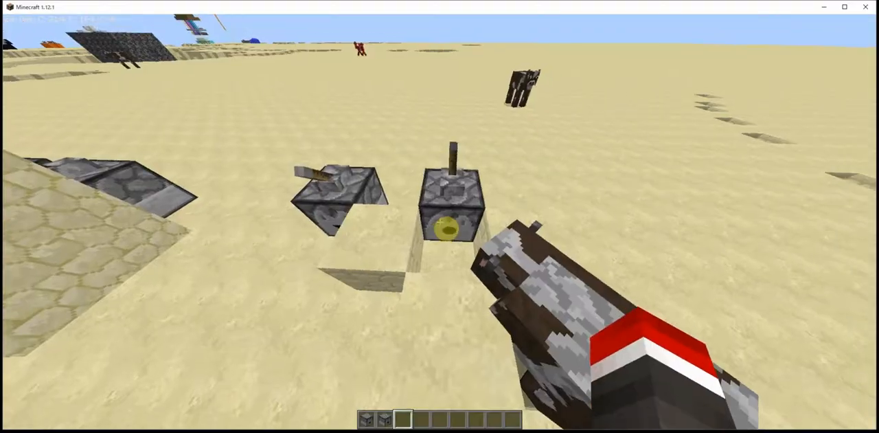
Step: Take villager spawn eggs, give yourself the player head, and spawn a head-wearing villager
{"action": "key", "text": "e"}
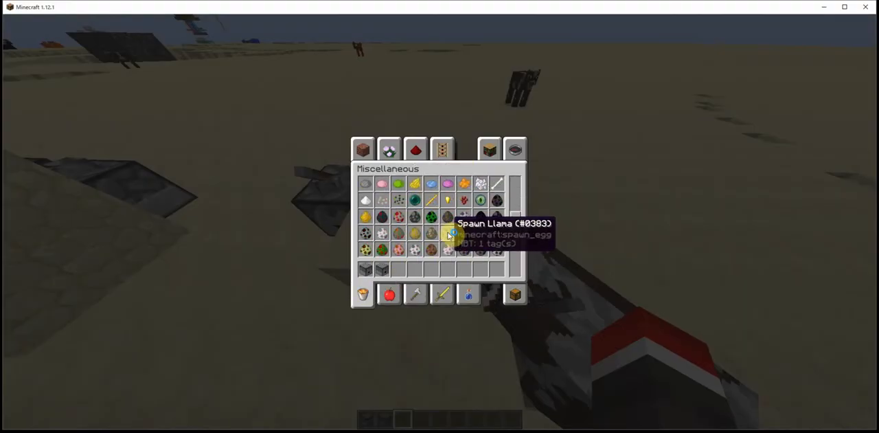
{"action": "scroll", "scroll_direction": "down", "scroll_amount": 3}
{"action": "type", "text": "/give @p skull 1 3 {SkullOwner:Agent_Mobshy}"}
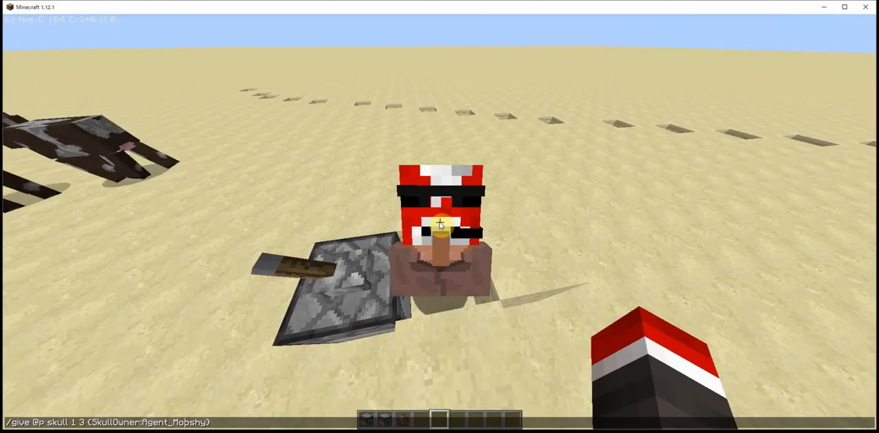
{"action": "key", "text": "e"}
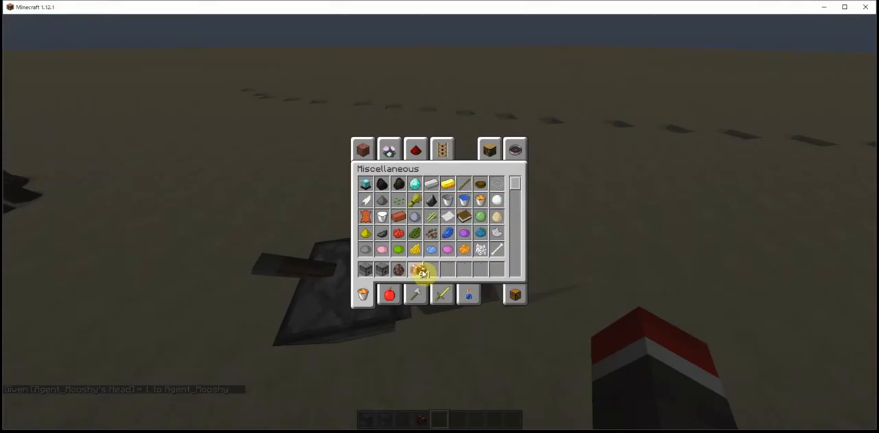
{"action": "key", "text": "Escape"}
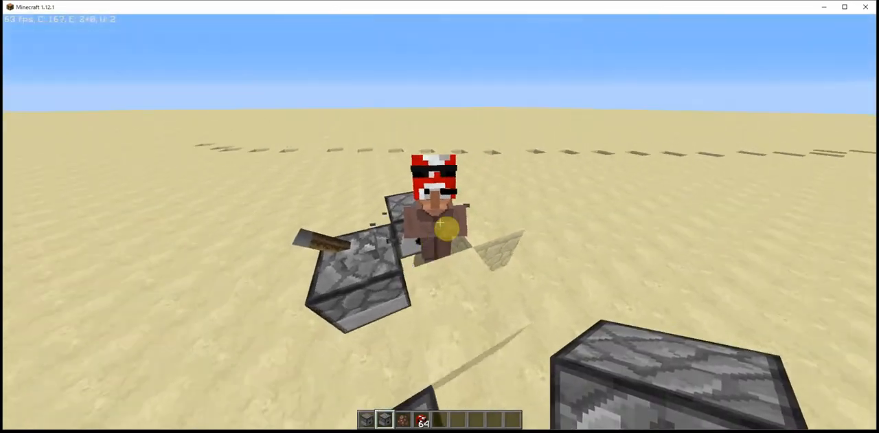
Step: Build the dispenser row with sandstone walls, redstone dust, and a lever
{"action": "key", "text": "e"}
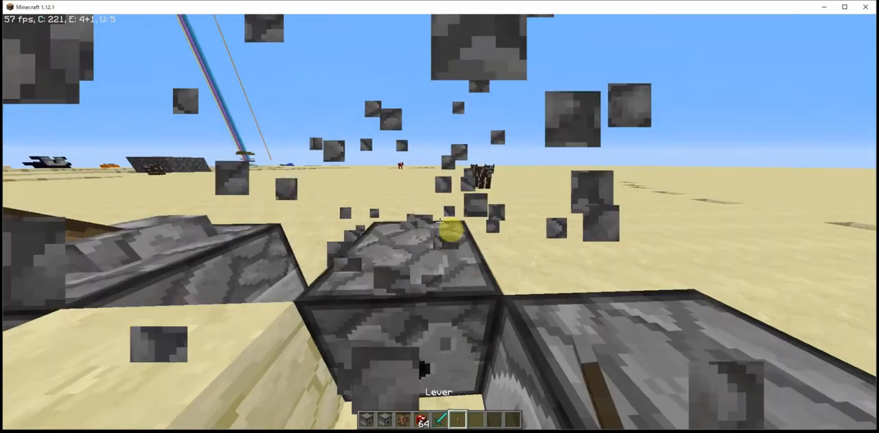
{"action": "key", "text": "e"}
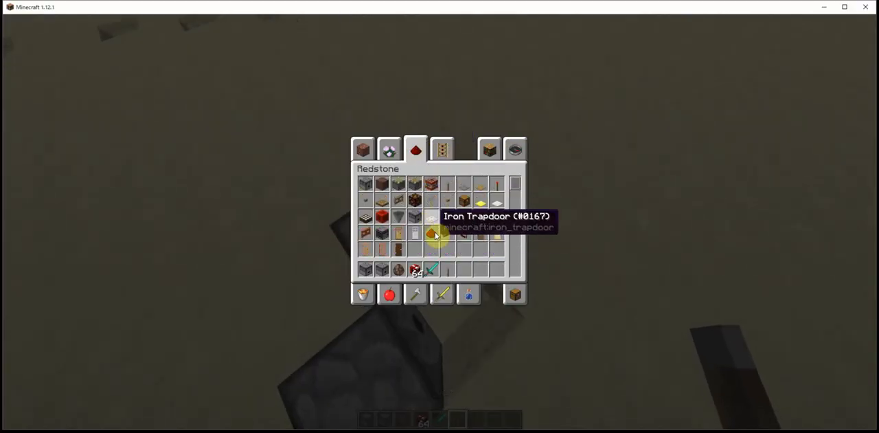
{"action": "mouse_move", "coordinate": [487, 275]}
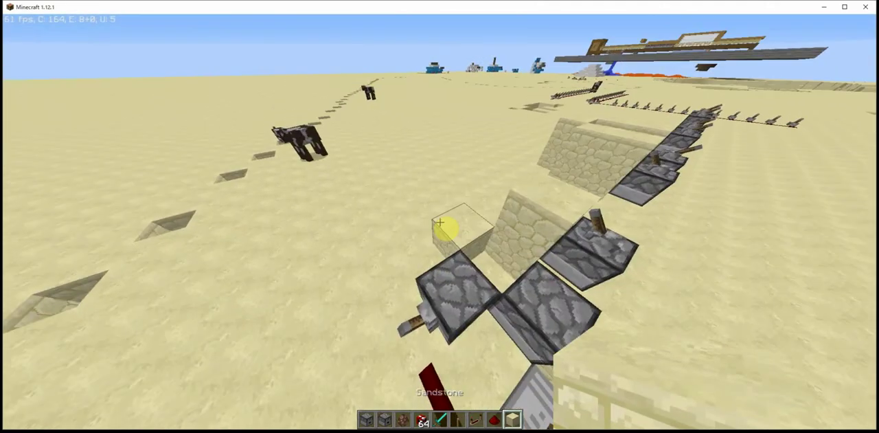
Step: Open the dispenser's storage grid and close it again once it's empty
{"action": "right_click", "coordinate": [444, 224]}
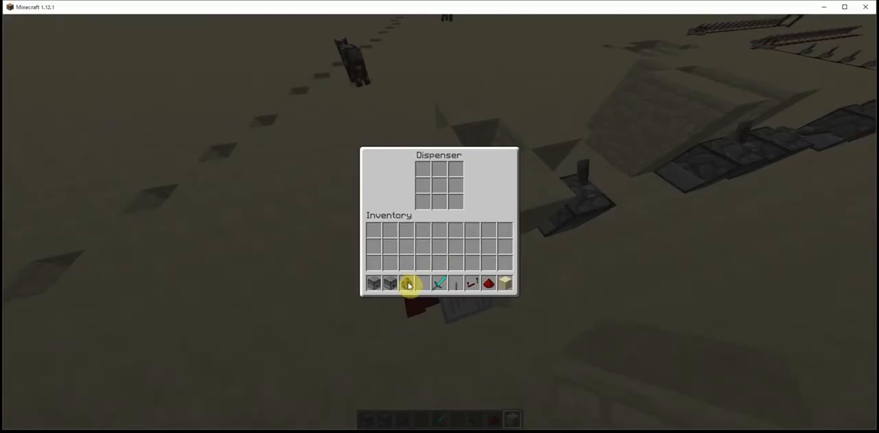
{"action": "key", "text": "Escape"}
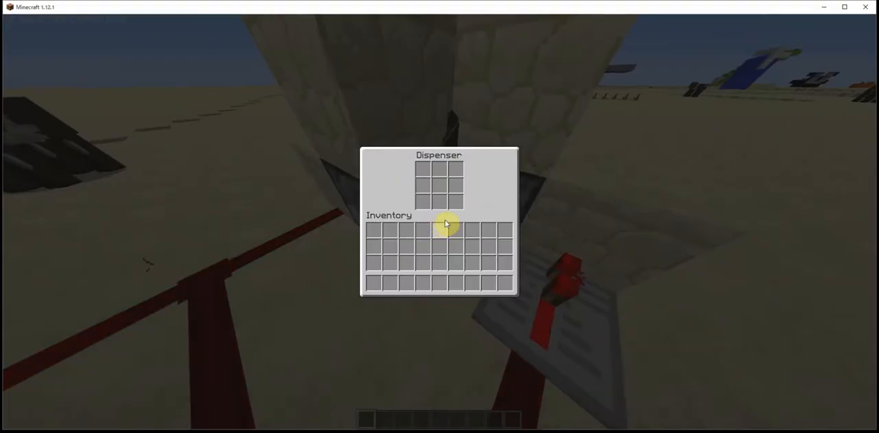
Step: Spawn many villagers and flip the lever so the dispenser gives each a player head
{"action": "key", "text": "Escape"}
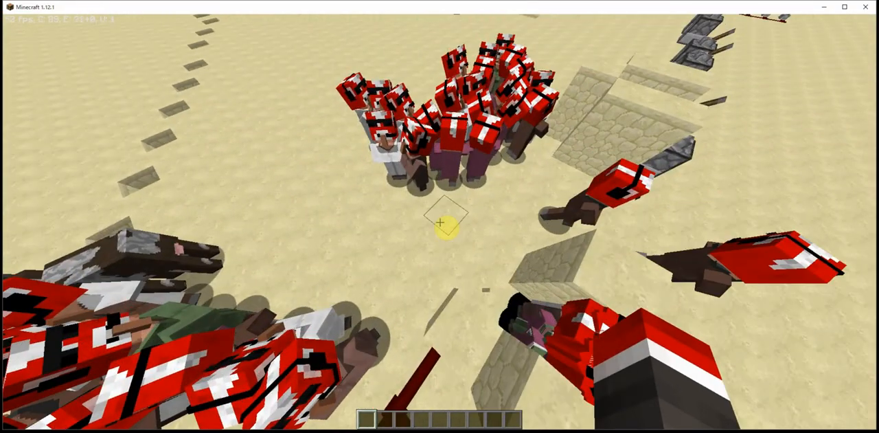
{"action": "mouse_move", "coordinate": [440, 220]}
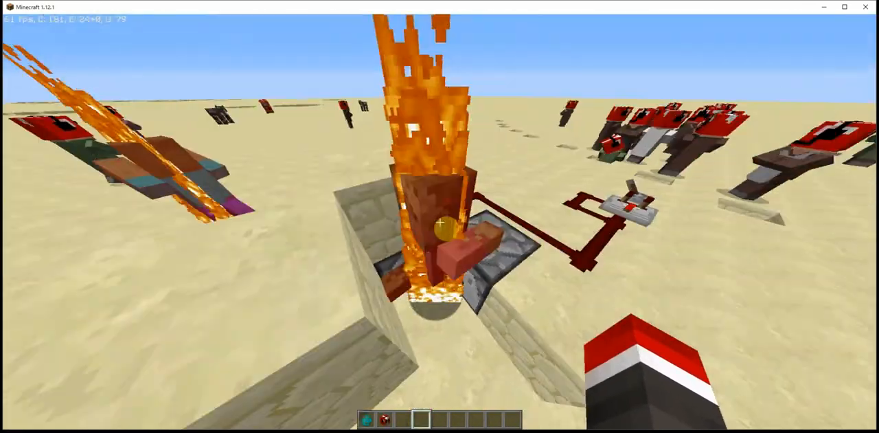
Step: Pause and resume the game, then open the creative inventory's Miscellaneous items
{"action": "key", "text": "Escape"}
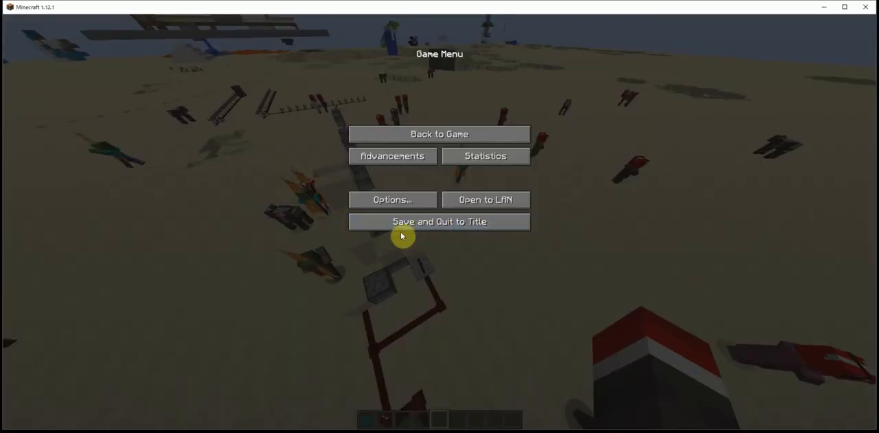
{"action": "left_click", "coordinate": [442, 134]}
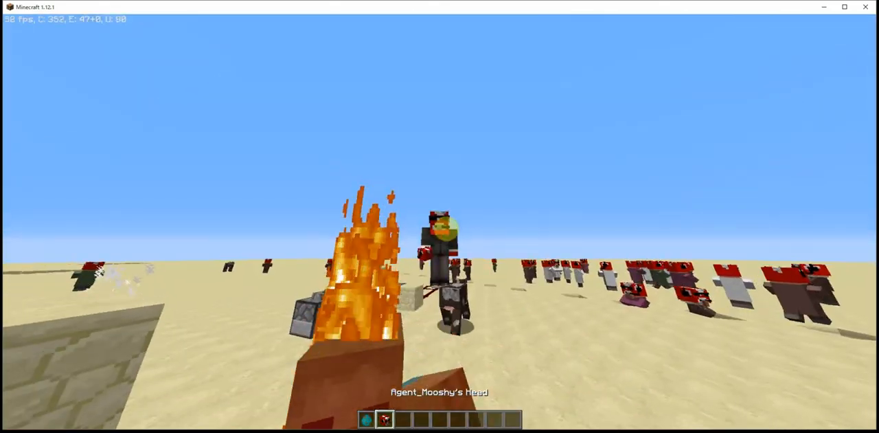
{"action": "key", "text": "e"}
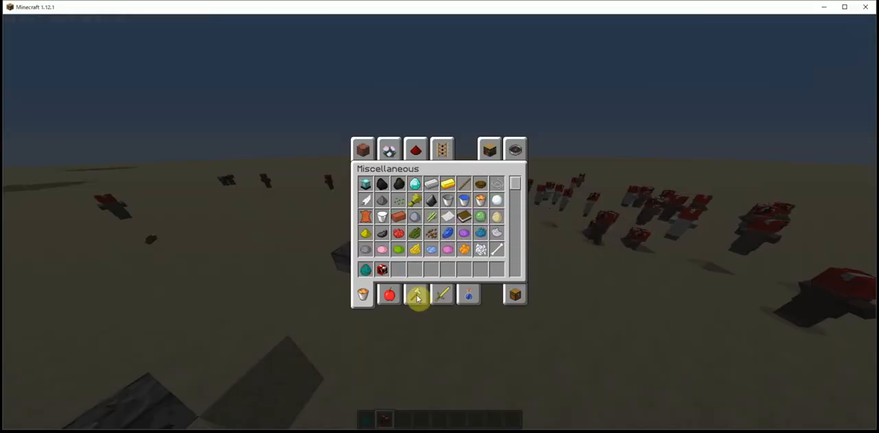